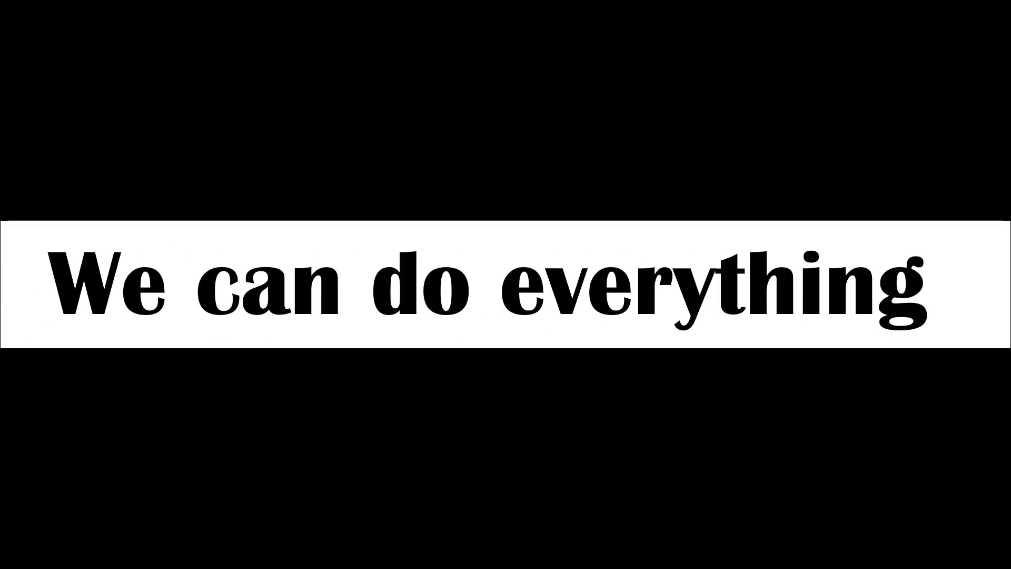
type("To Shopping And everything")
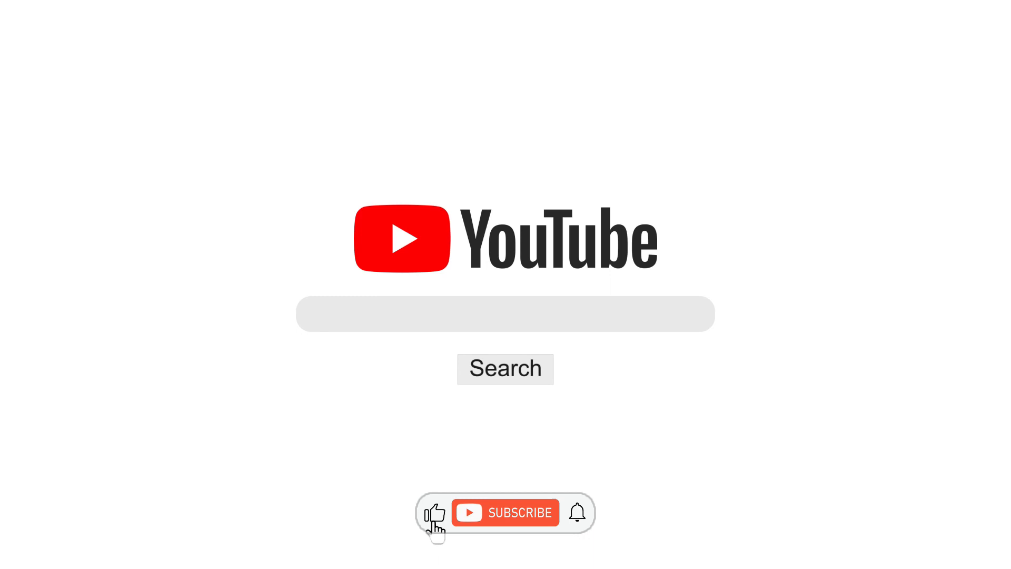
left_click(504, 511)
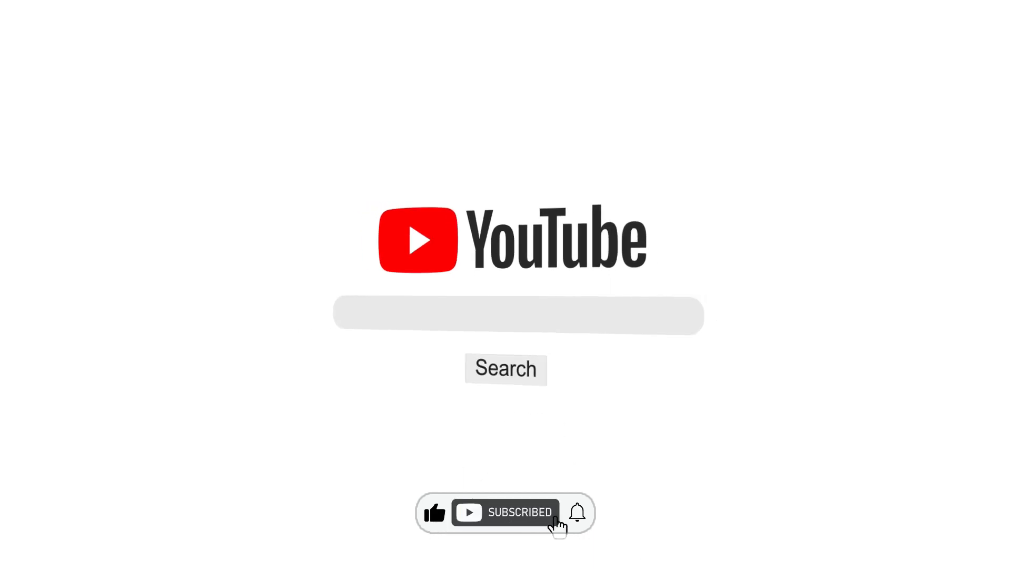